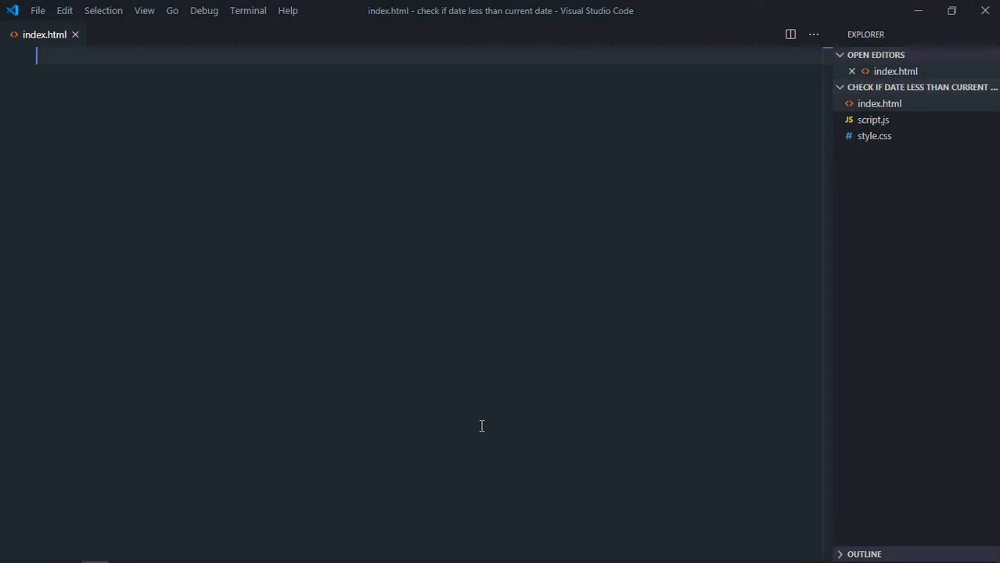
{"action": "mouse_move", "coordinate": [450, 316]}
{"action": "type", "text": "<link rel=\"stylesheet\" href=\"style.css\">"}
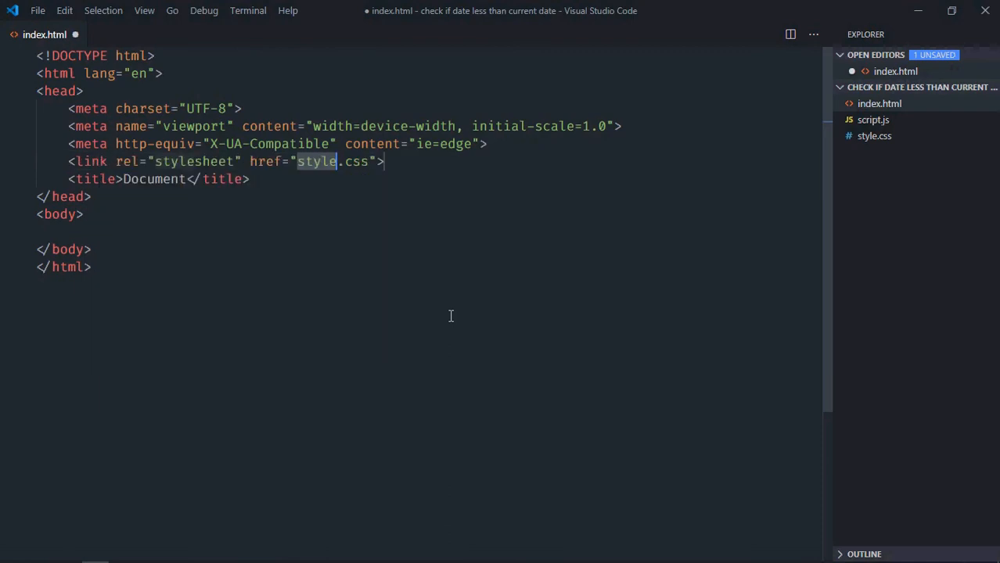
- Link style.css and script.js in the HTML boilerplate and add a div with a button
{"action": "type", "text": "script src=\"\"></script>"}
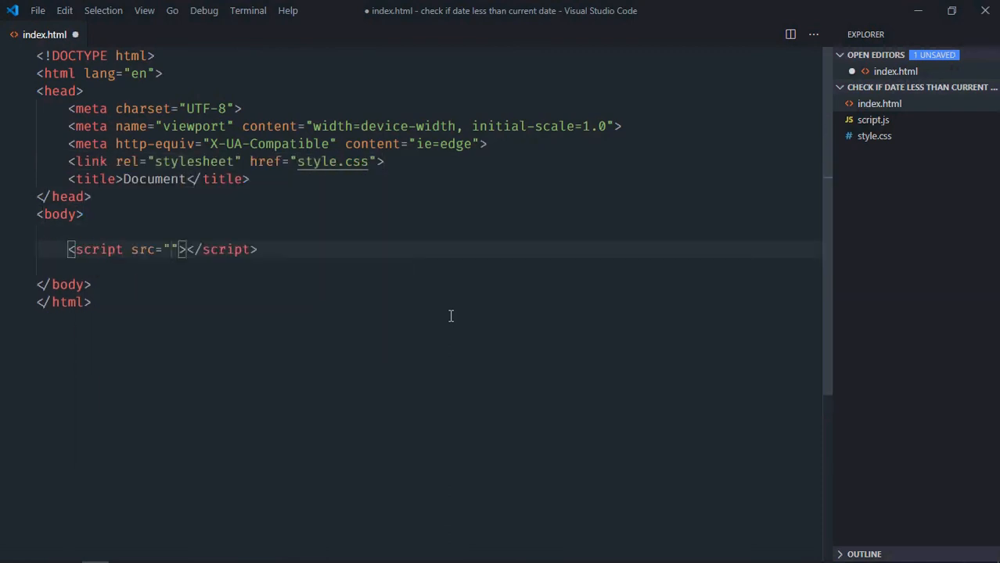
{"action": "type", "text": "script.js"}
{"action": "type", "text": "<div></div>"}
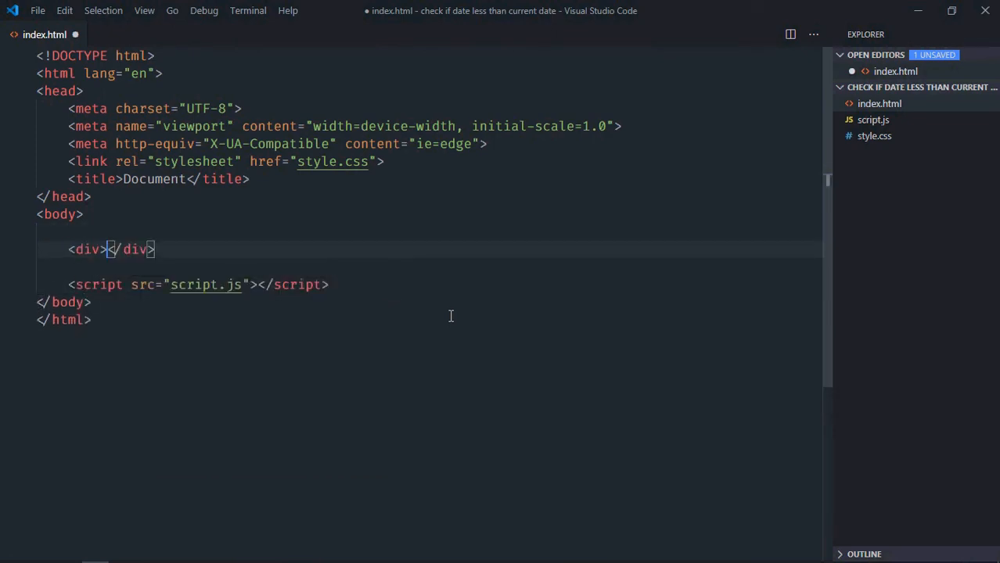
{"action": "type", "text": "Bu"}
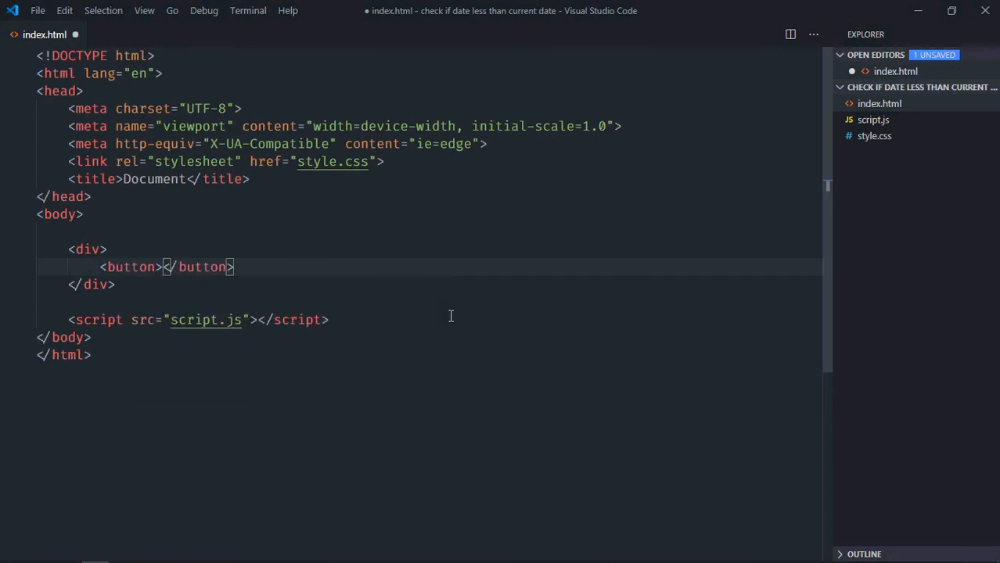
- Label the button 'Check' and add an h1 heading reading 'Result'
{"action": "type", "text": "Check"}
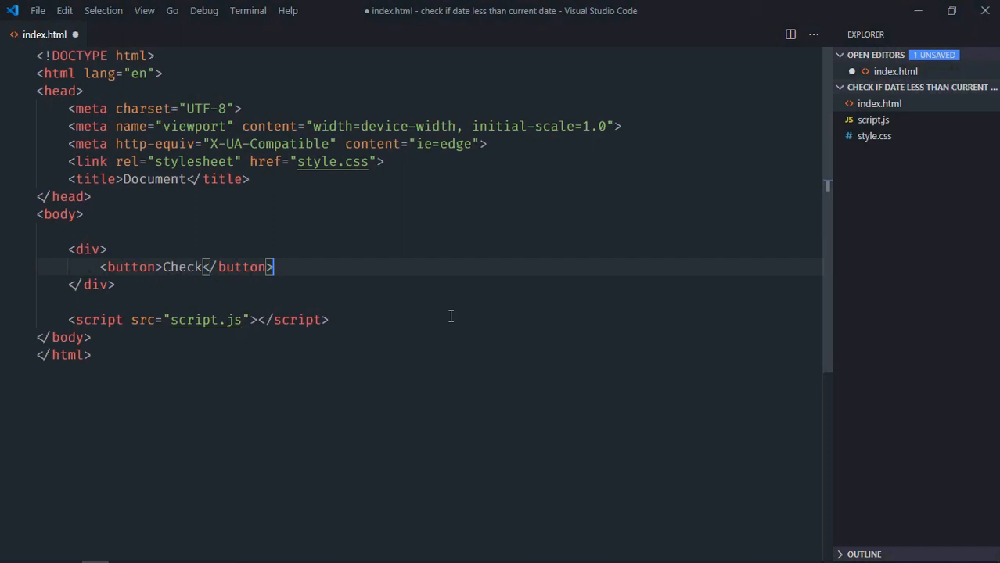
{"action": "type", "text": "<h1></h1>"}
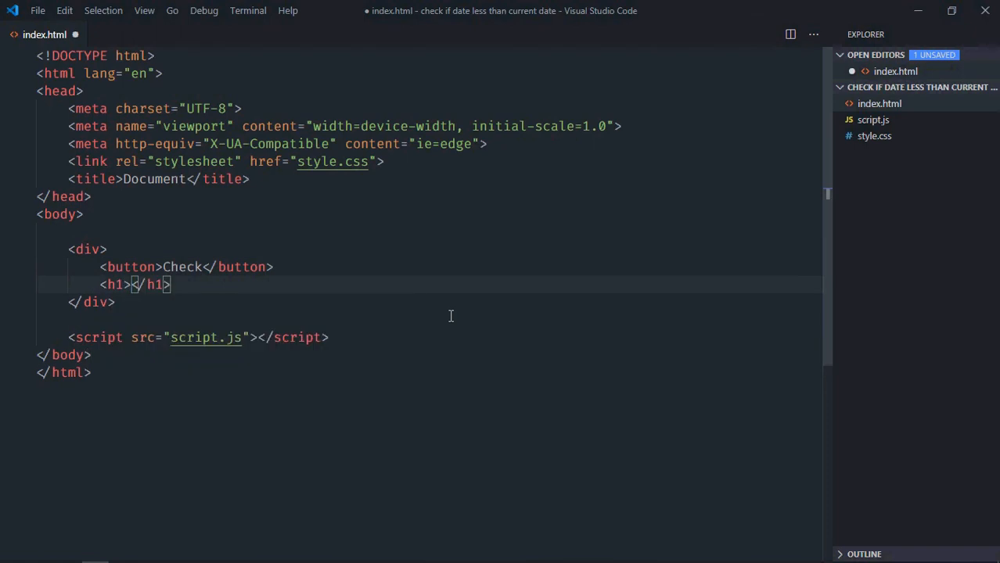
{"action": "type", "text": "Result"}
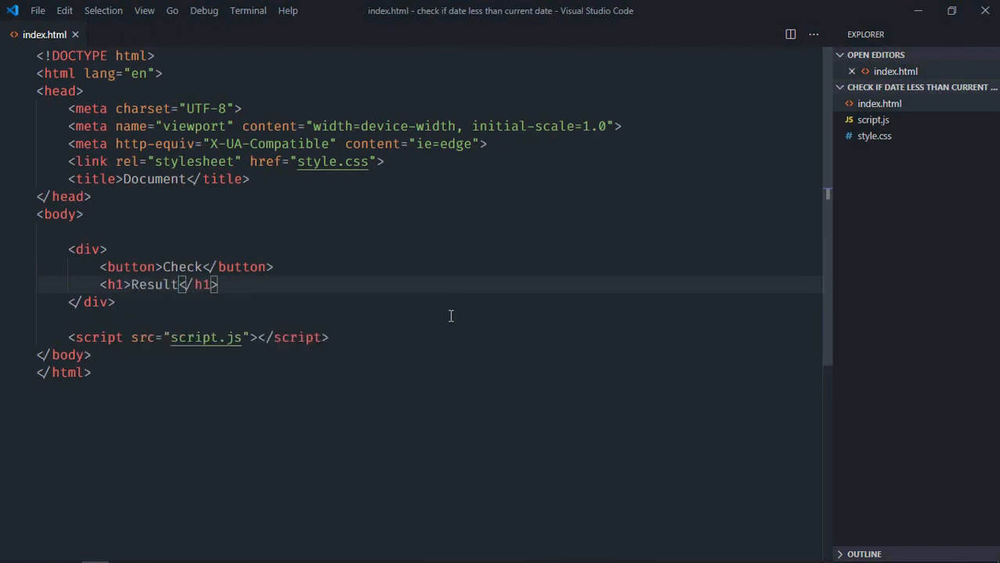
- In style.css, center body text, make the div inline-block and pad the button 10px 20px, then save
{"action": "left_click", "coordinate": [875, 135]}
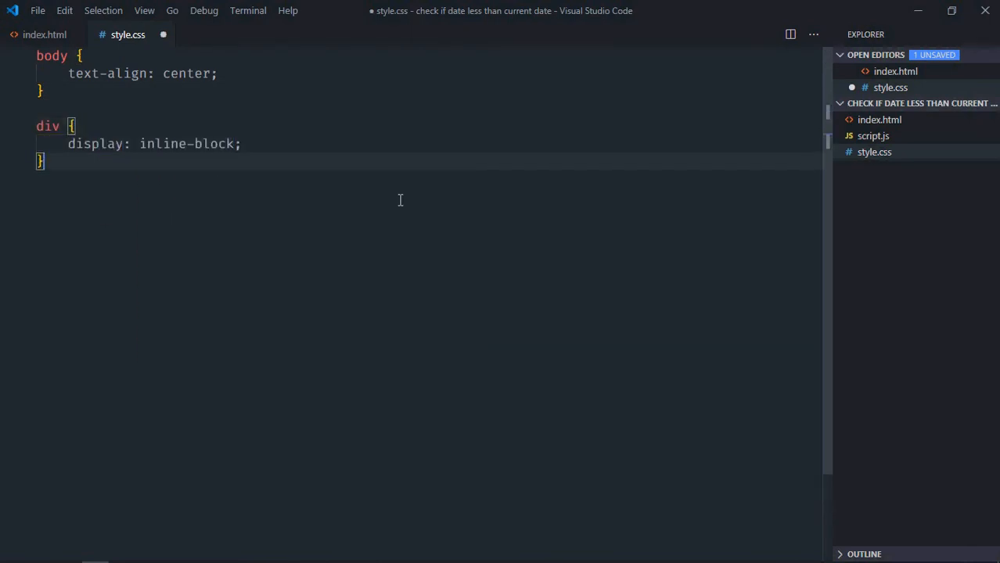
{"action": "type", "text": "button {"}
{"action": "type", "text": "padding: 10px ;"}
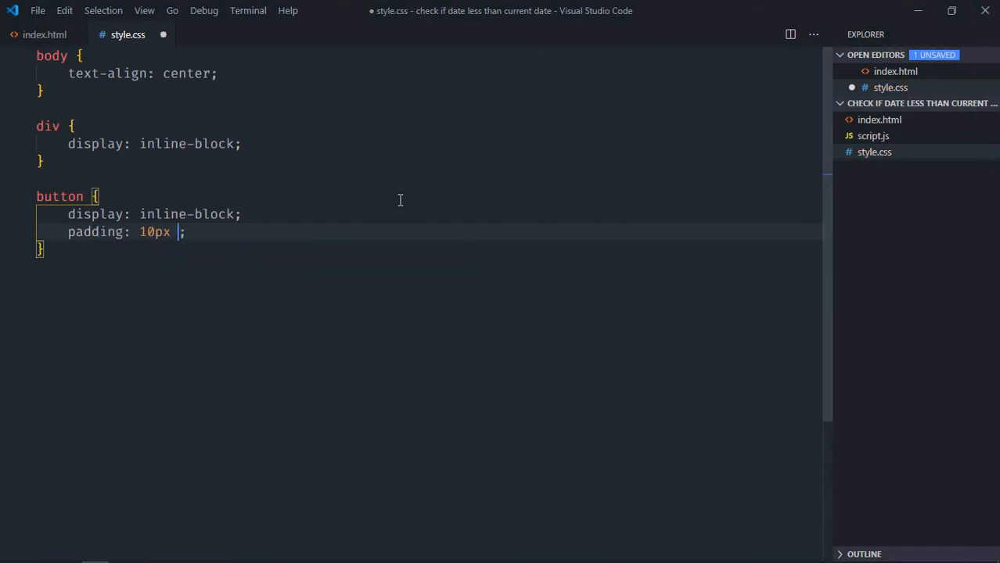
{"action": "type", "text": "20px"}
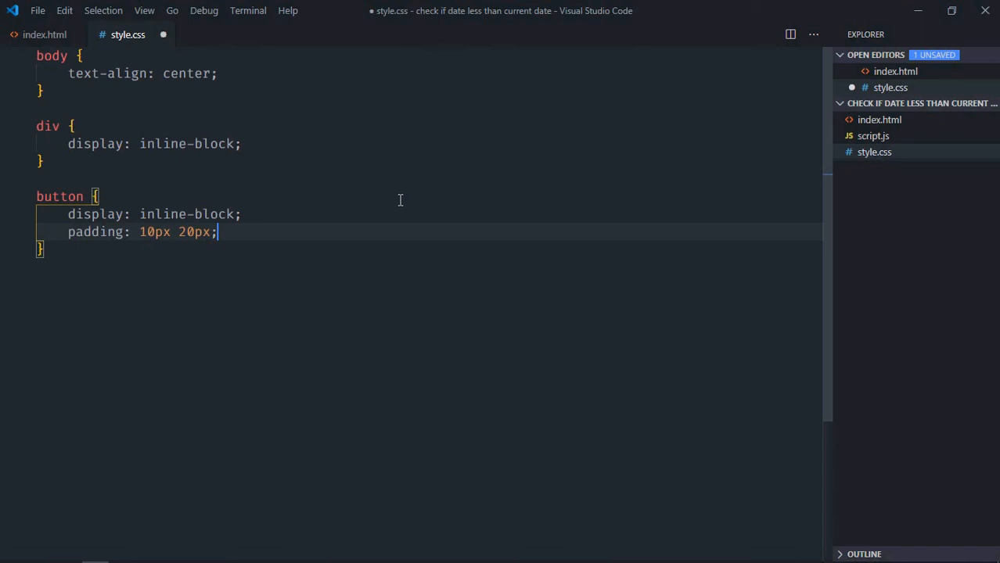
{"action": "key", "text": "ctrl+s"}
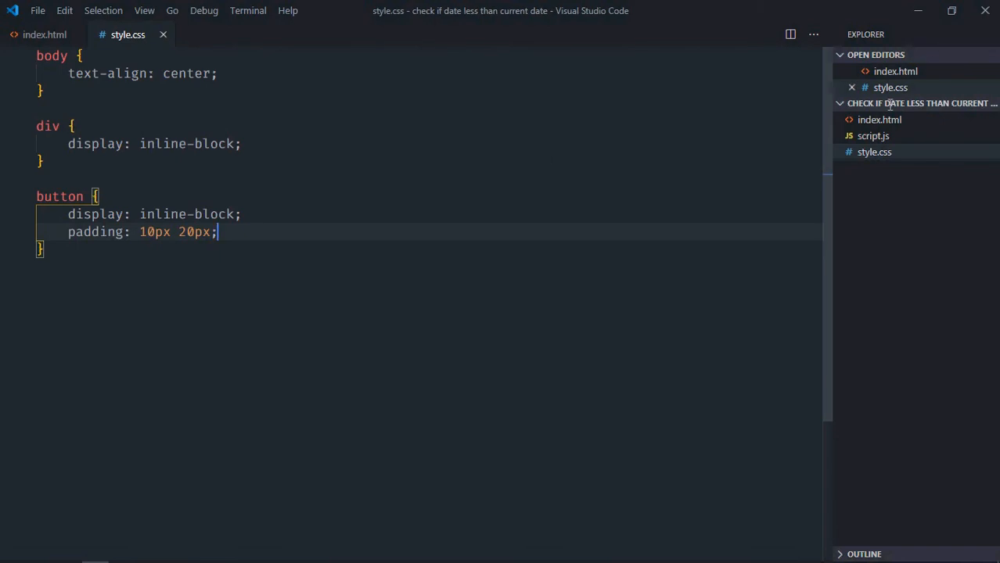
{"action": "mouse_move", "coordinate": [610, 185]}
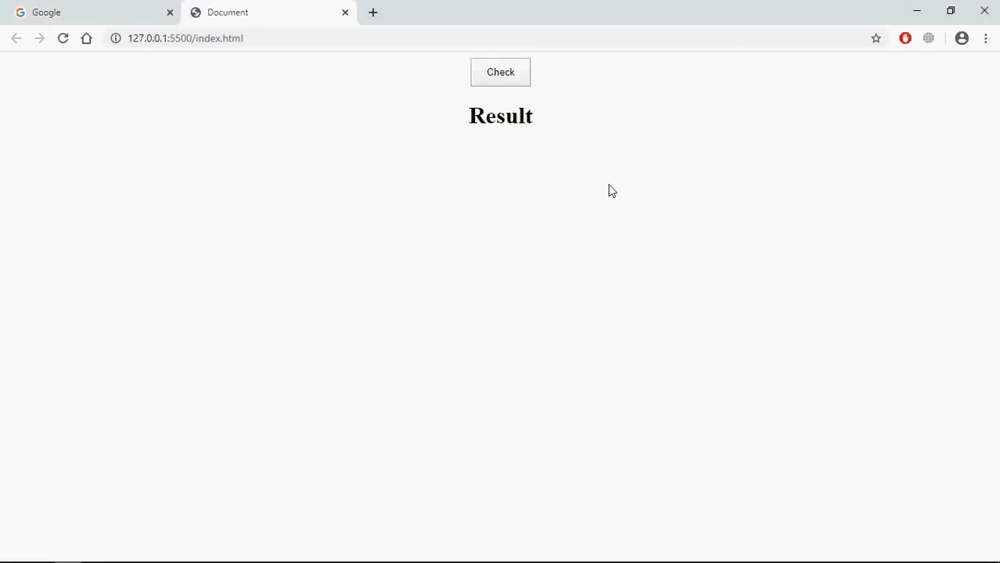
{"action": "mouse_move", "coordinate": [334, 160]}
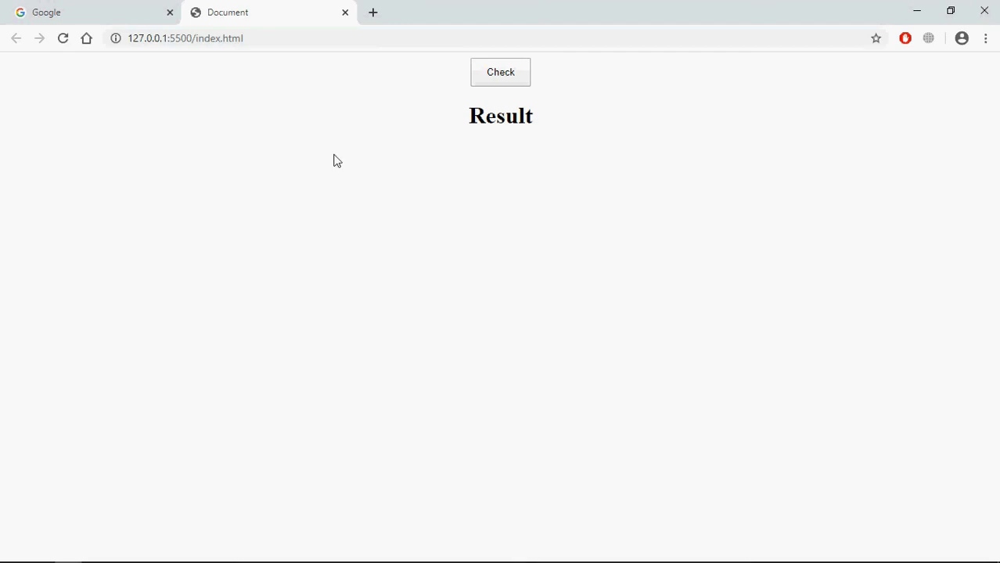
{"action": "mouse_move", "coordinate": [507, 181]}
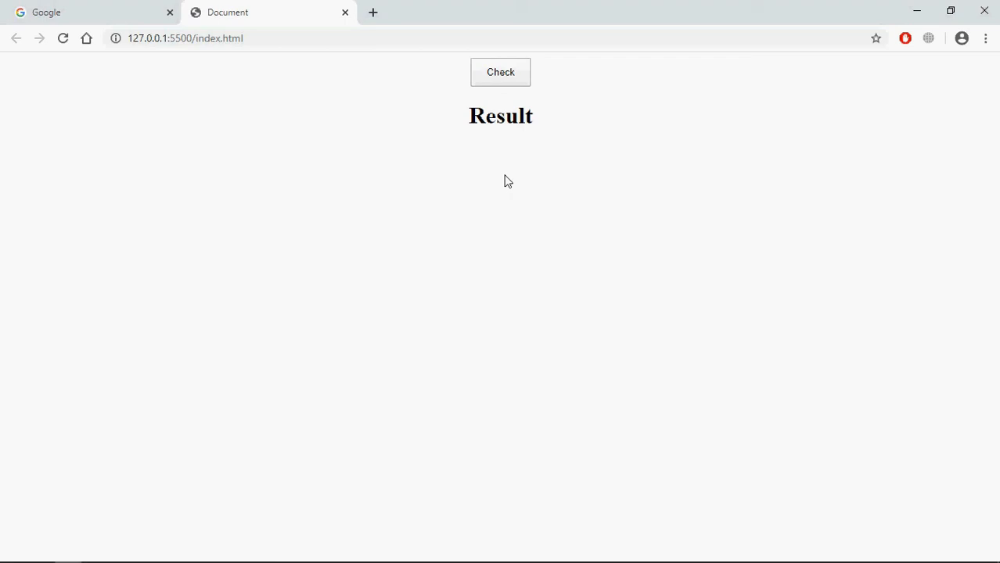
{"action": "mouse_move", "coordinate": [523, 138]}
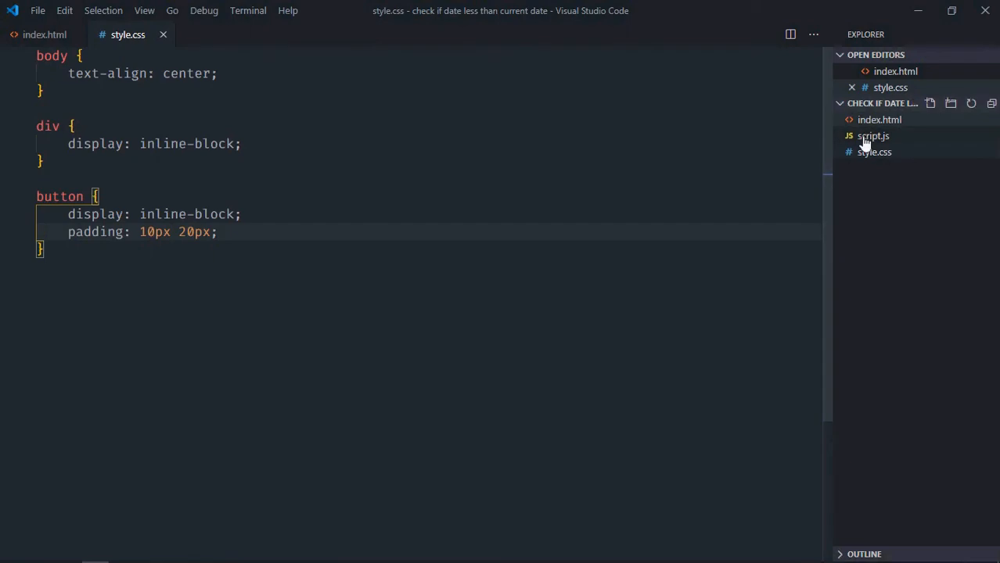
- In script.js, select the button as btnCheck and the h1 as result via querySelector
{"action": "left_click", "coordinate": [873, 135]}
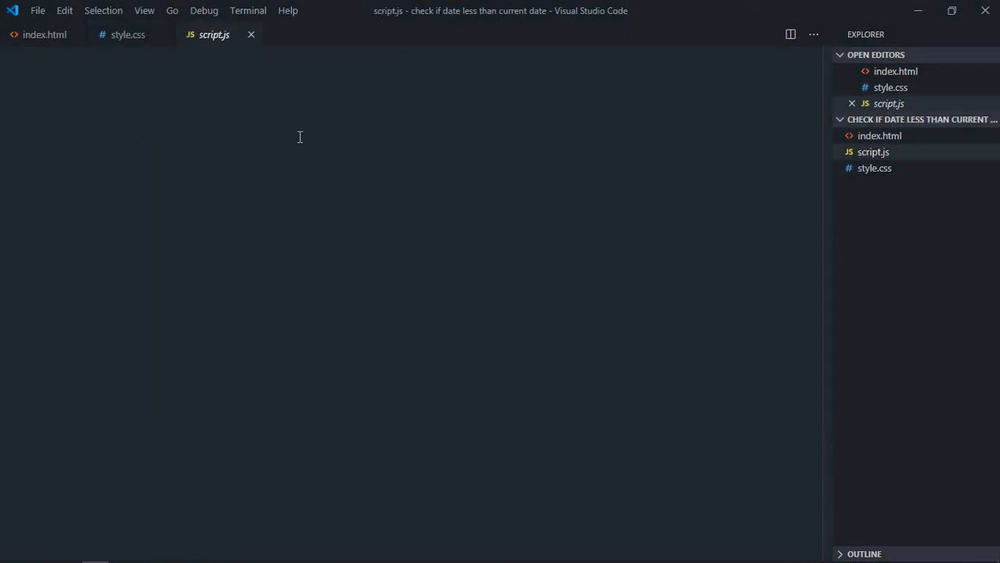
{"action": "type", "text": "let btnCh"}
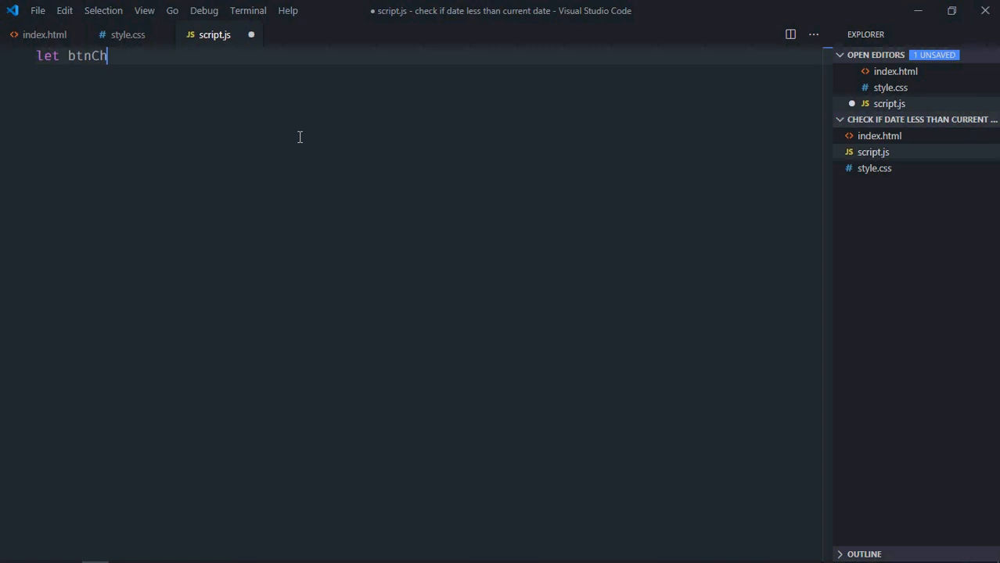
{"action": "type", "text": "eck = document.querySelector("}
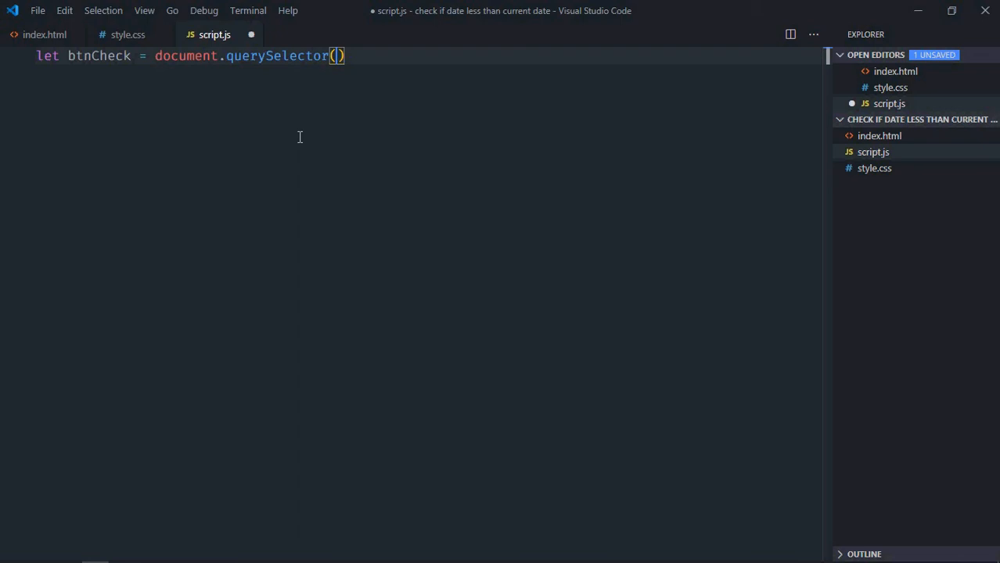
{"action": "type", "text": "'button'"}
{"action": "left_click", "coordinate": [426, 72]}
{"action": "type", "text": "let result = document.querySelector("}
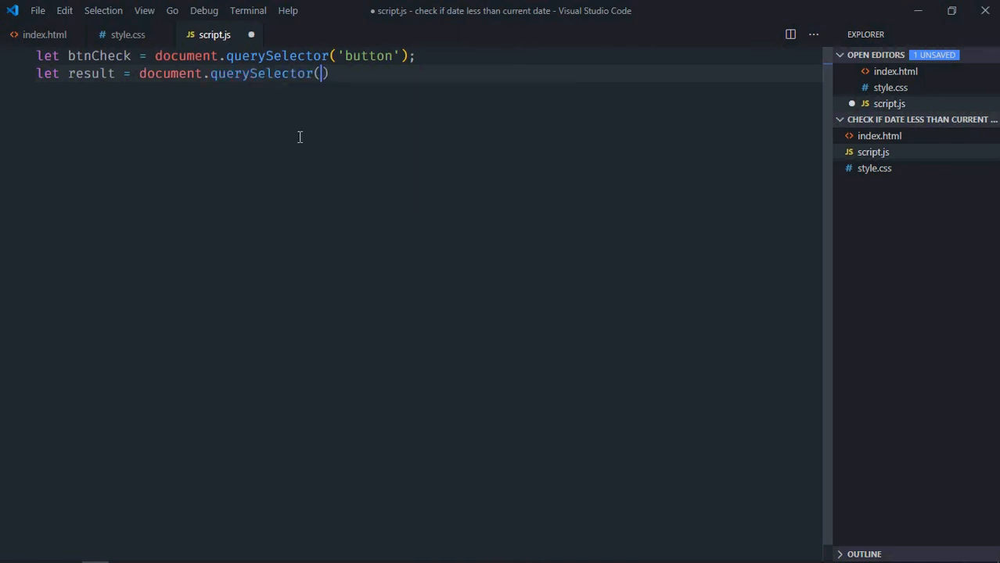
{"action": "type", "text": "'h1'"}
{"action": "type", "text": "l"}
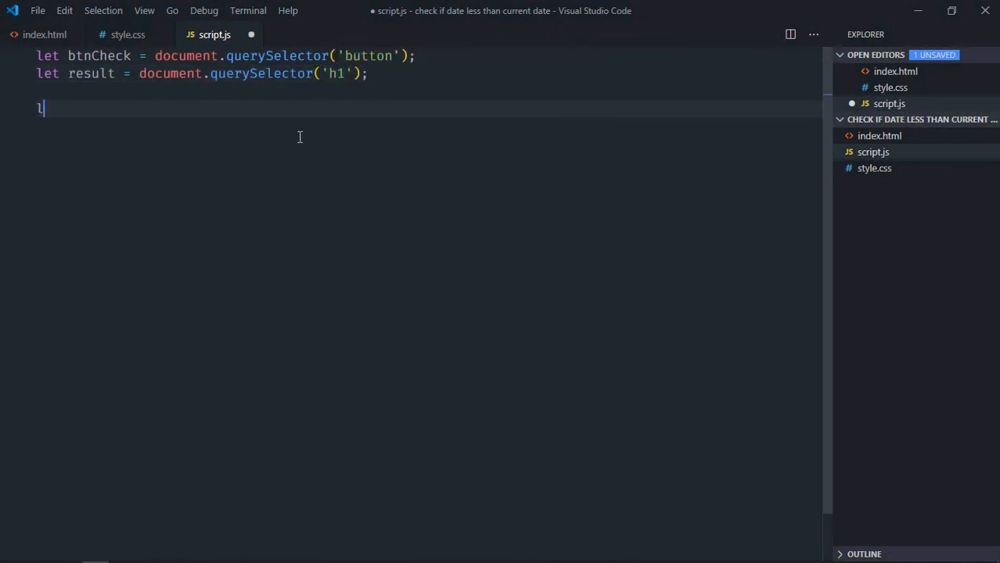
- Declare current as new Date() and date as new Date('01/01/2020')
{"action": "type", "text": "et current ="}
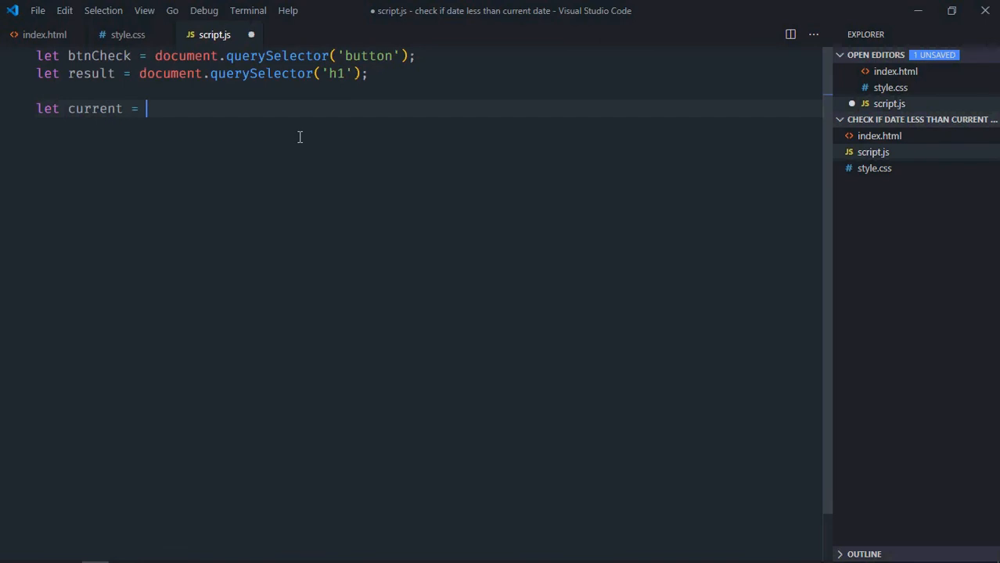
{"action": "type", "text": "new Date();"}
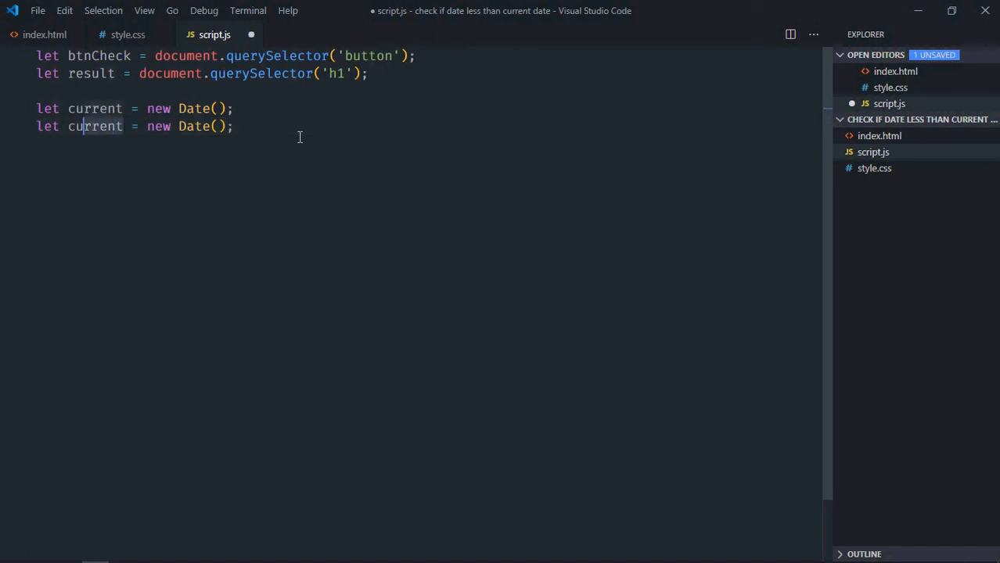
{"action": "type", "text": "dat"}
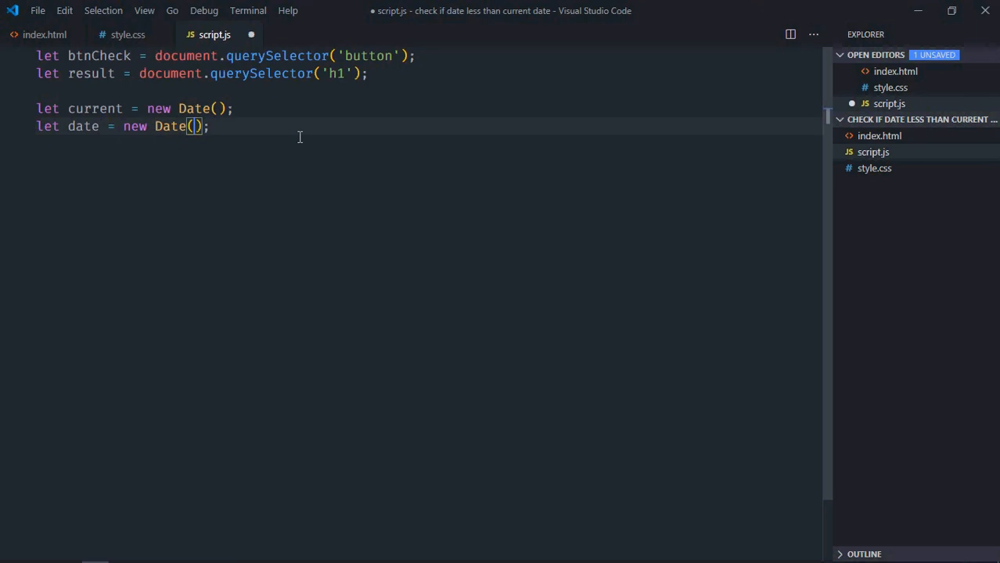
{"action": "type", "text": "'01'"}
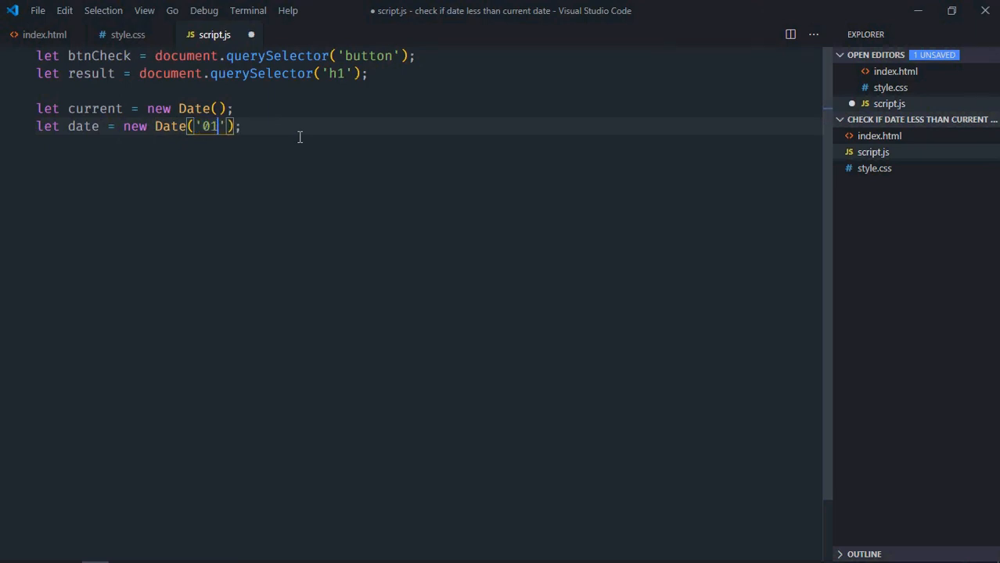
{"action": "type", "text": "/01/"}
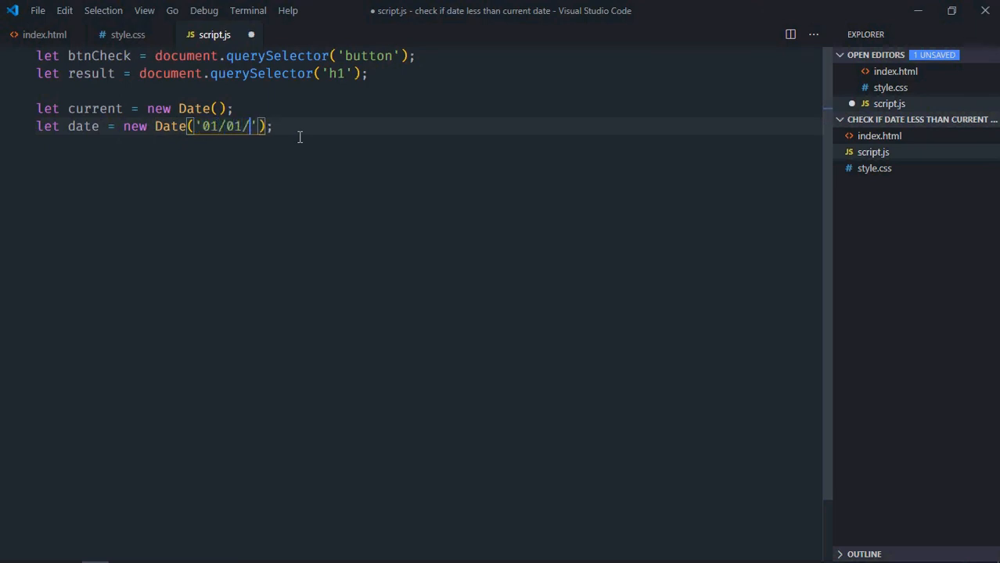
{"action": "type", "text": "2020"}
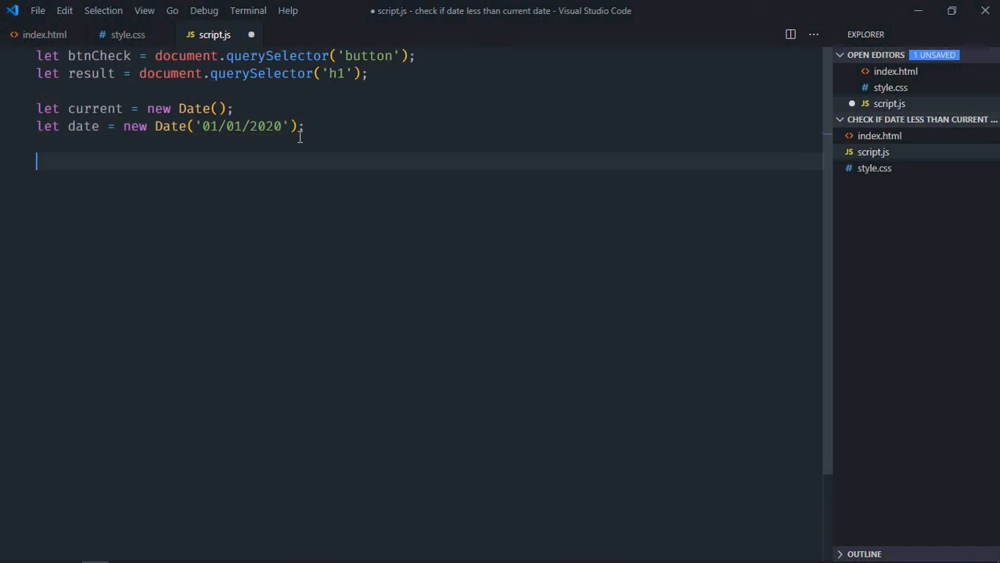
- Add a click listener on btnCheck that stores current.getTime() in ms1
{"action": "type", "text": "btnCheck"}
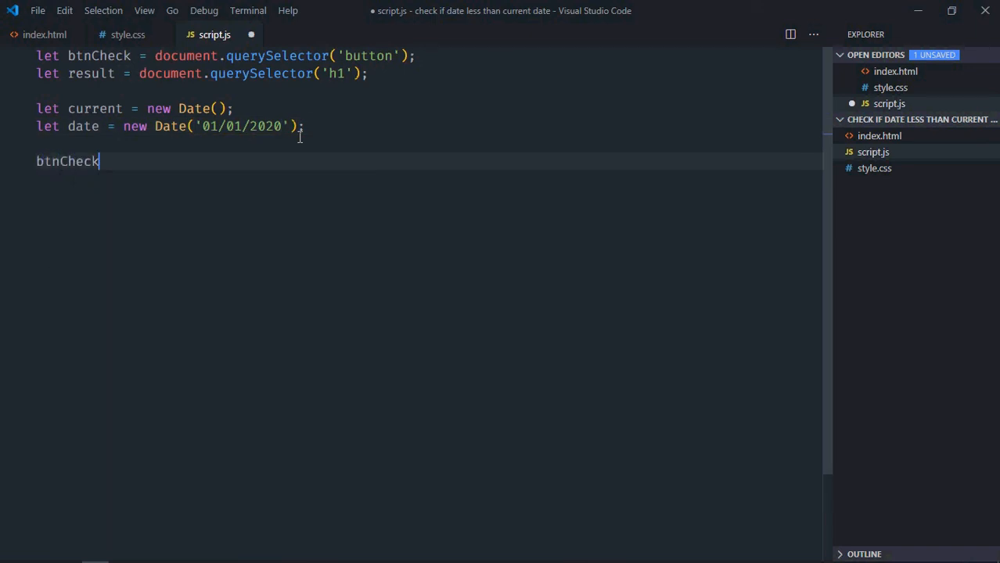
{"action": "type", "text": ".addEventListener()"}
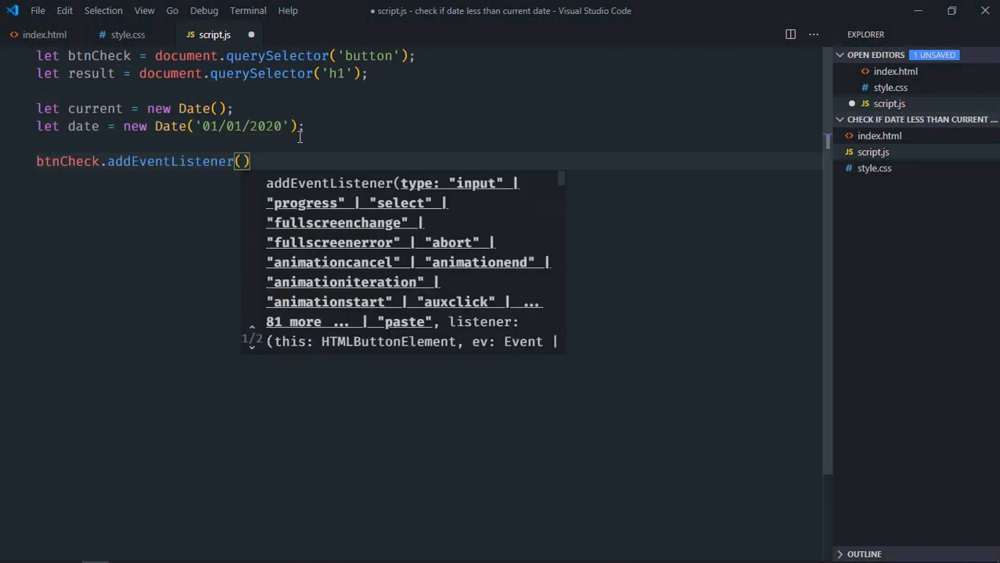
{"action": "type", "text": "'click', ("}
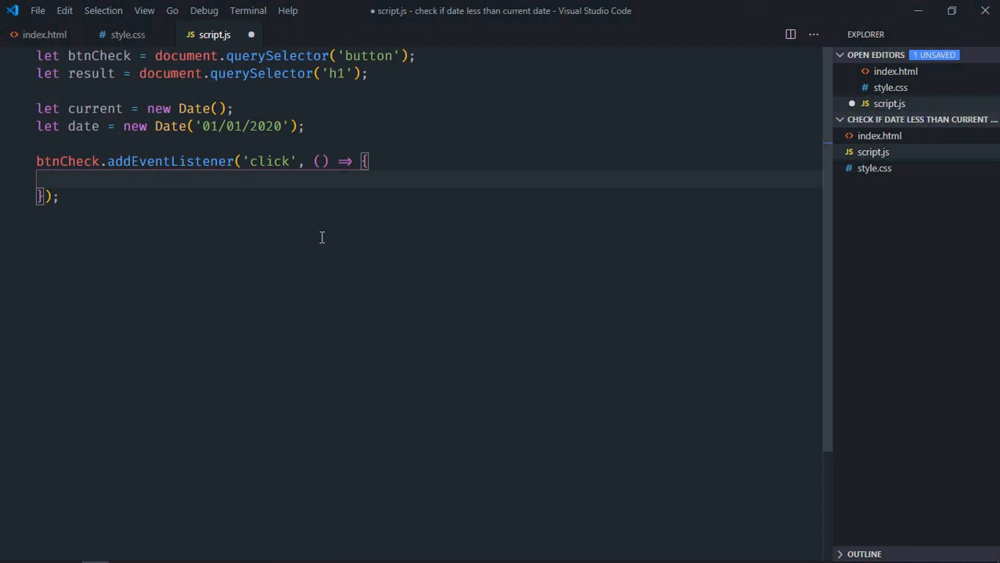
{"action": "type", "text": "let ms"}
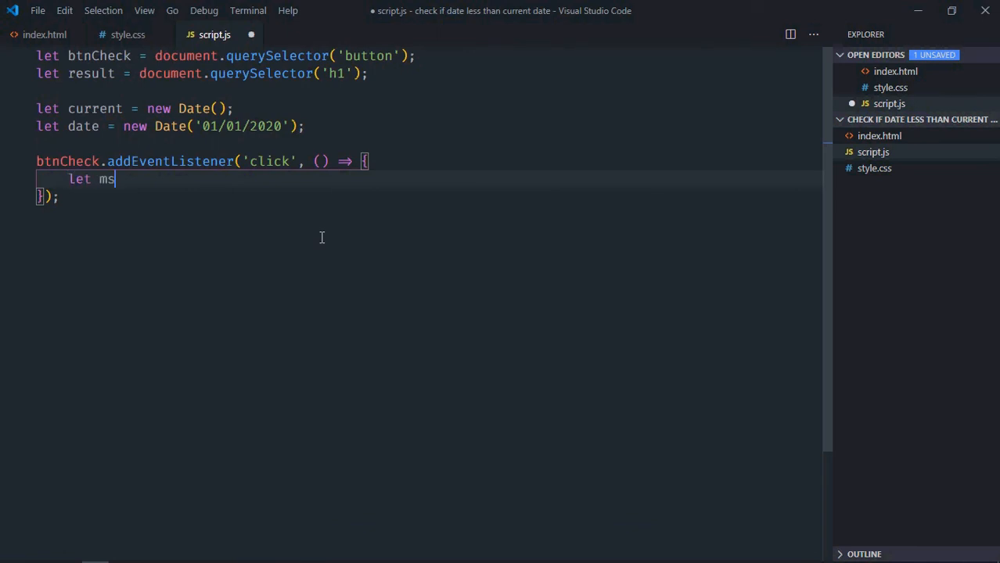
{"action": "type", "text": "1 ="}
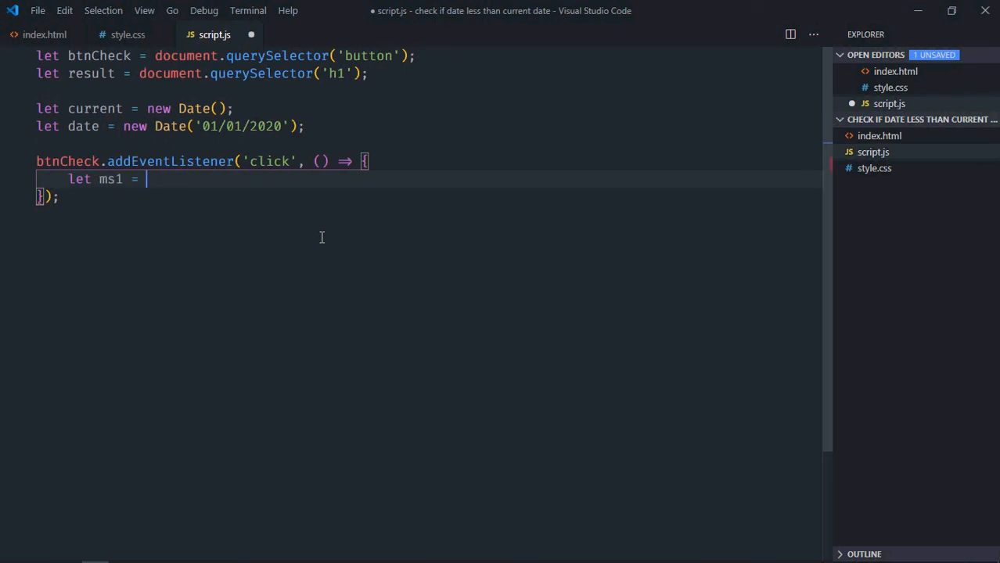
{"action": "type", "text": "current.getTime("}
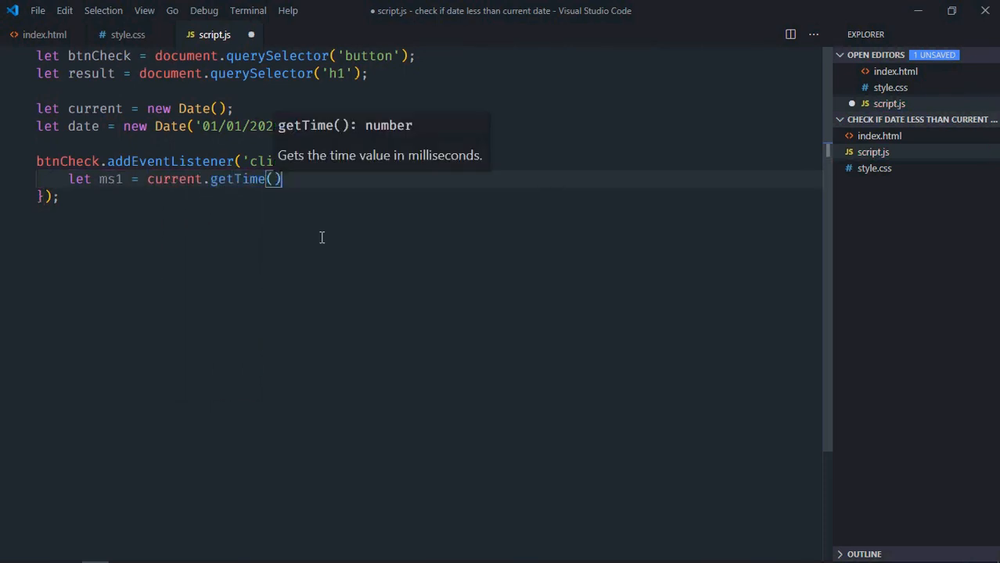
- Duplicate the line as ms2 from date.getTime() and set result.innerText = ms2 < ms1
{"action": "key", "text": "Enter"}
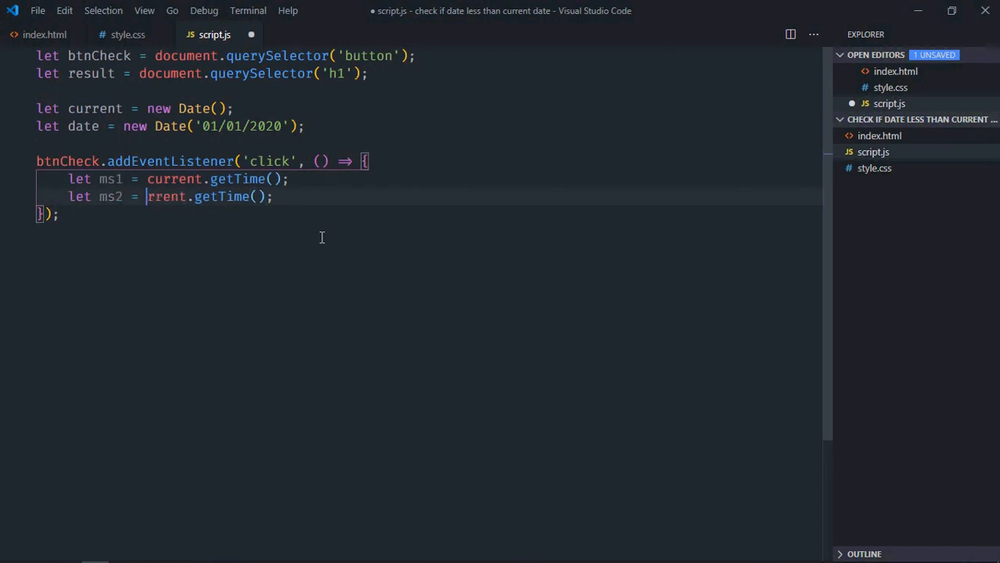
{"action": "type", "text": "date"}
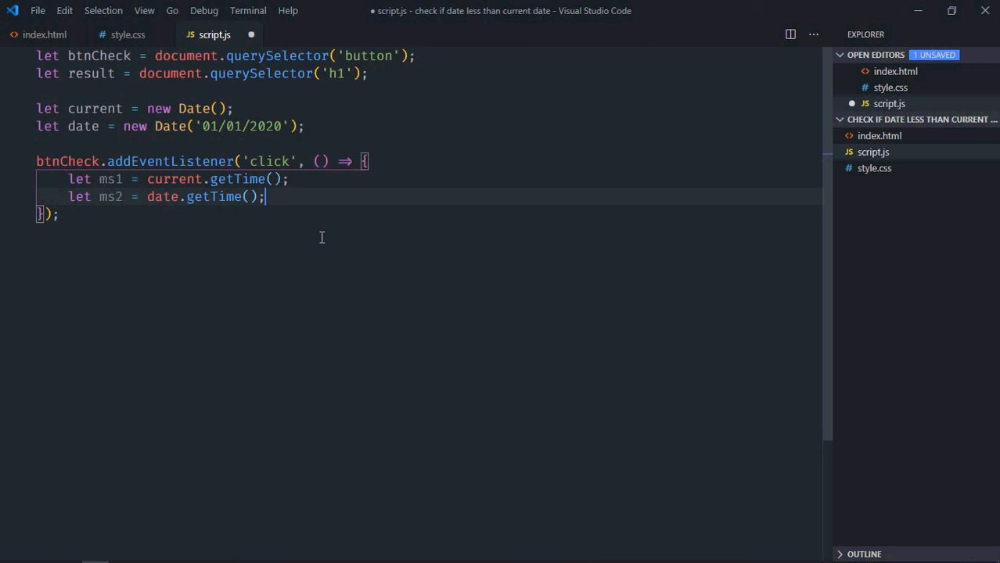
{"action": "type", "text": "result.innerText ="}
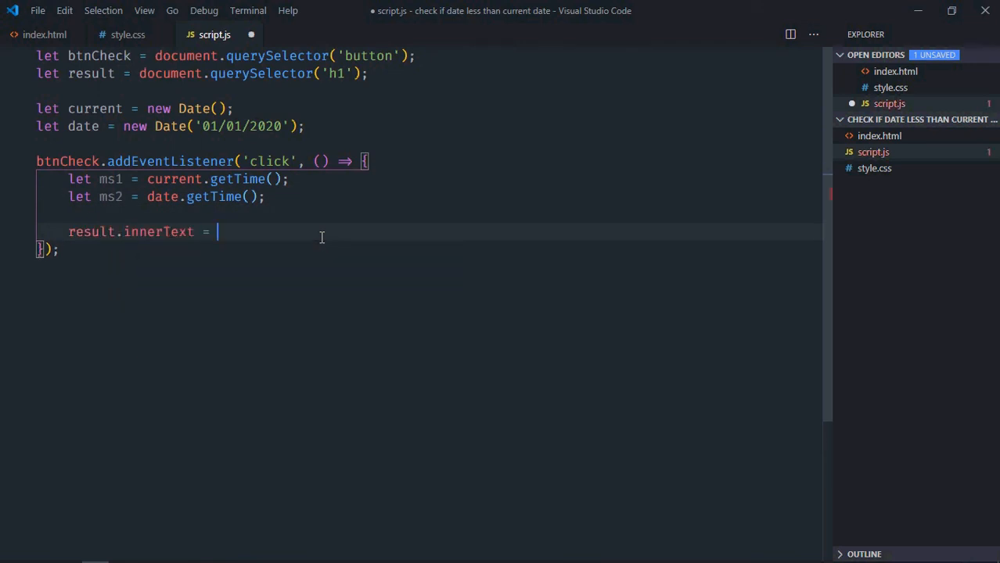
{"action": "type", "text": "ms2 <"}
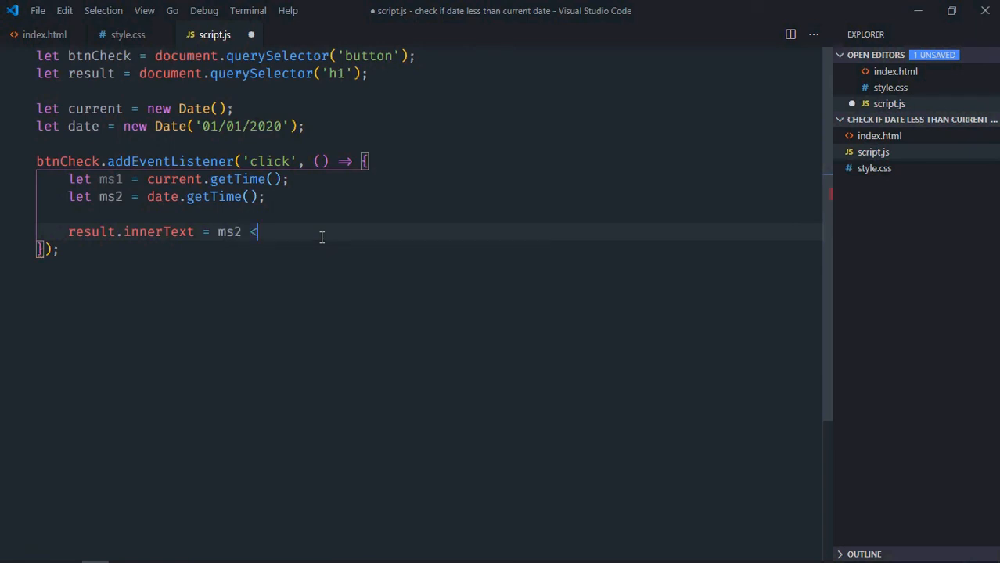
{"action": "type", "text": "ms"}
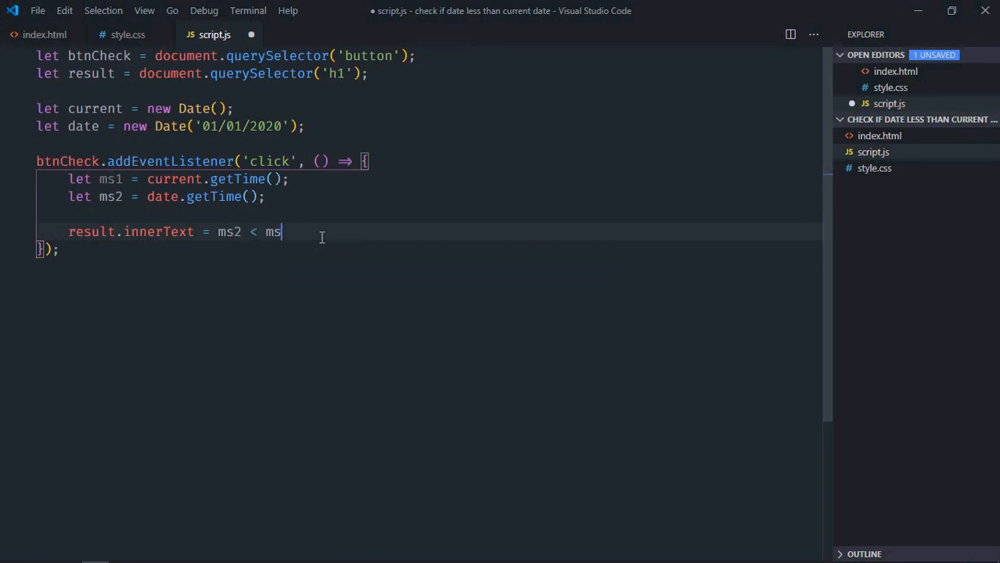
{"action": "type", "text": "1;"}
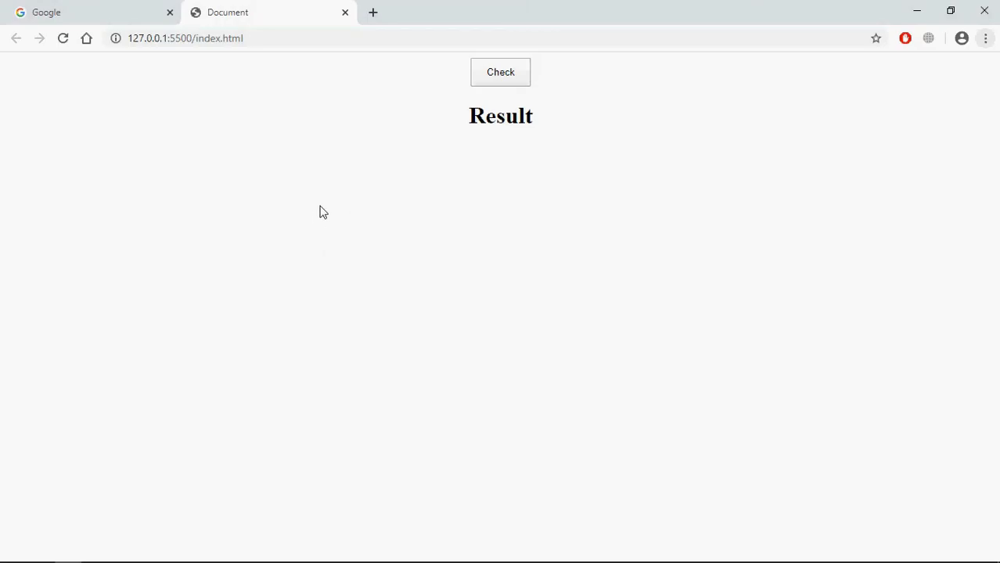
- In Chrome, click Check so the Result heading shows false
{"action": "left_click", "coordinate": [500, 72]}
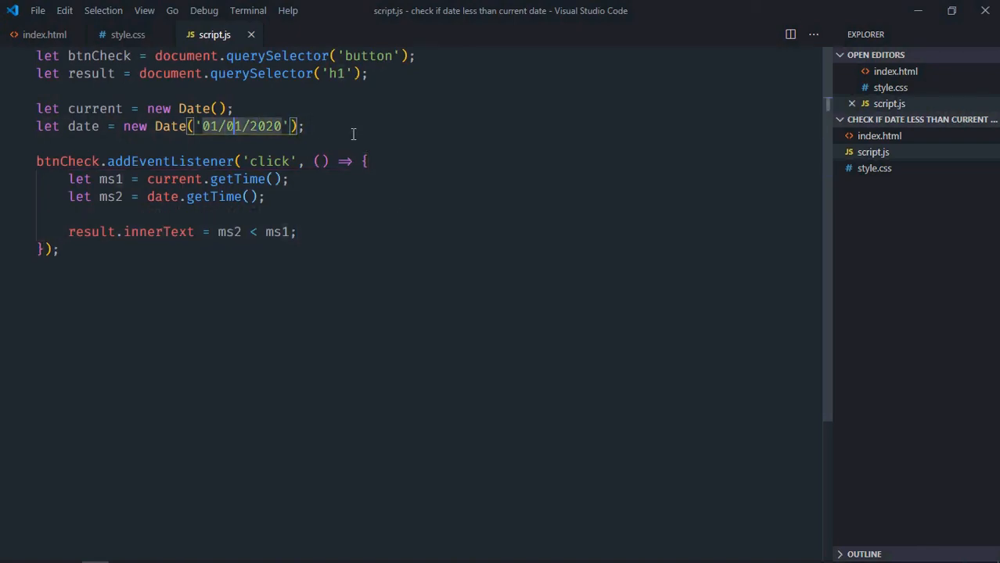
{"action": "type", "text": "16"}
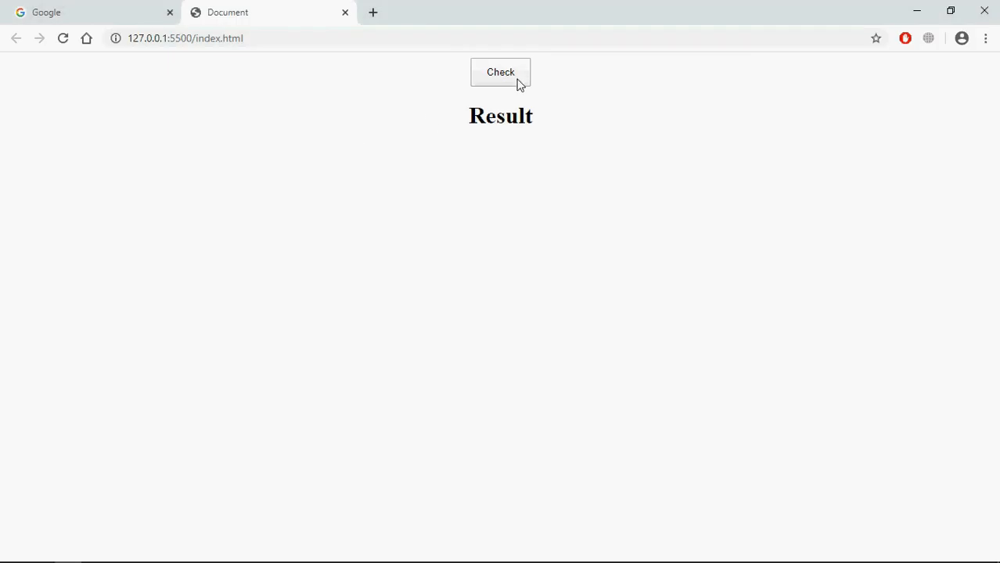
{"action": "left_click", "coordinate": [501, 72]}
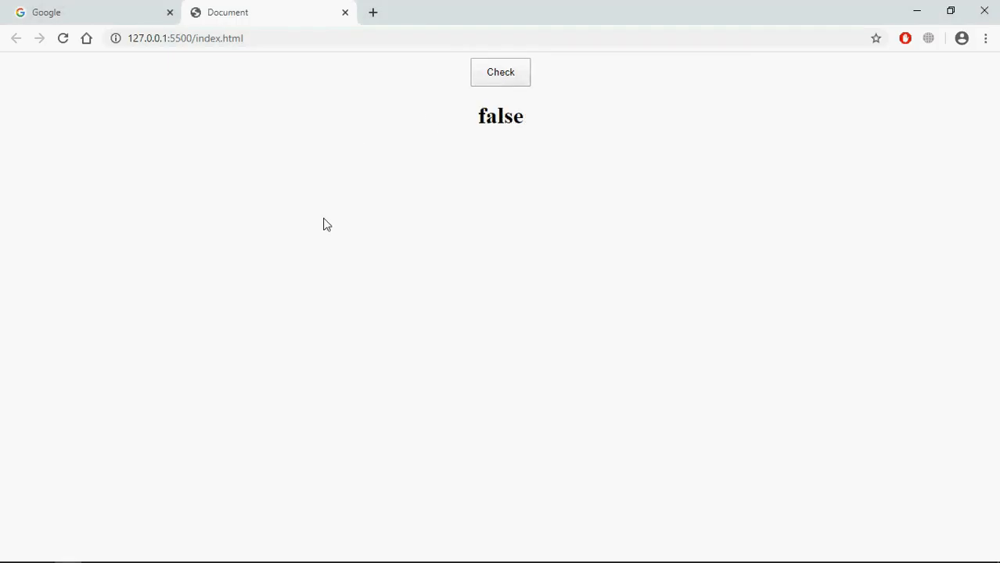